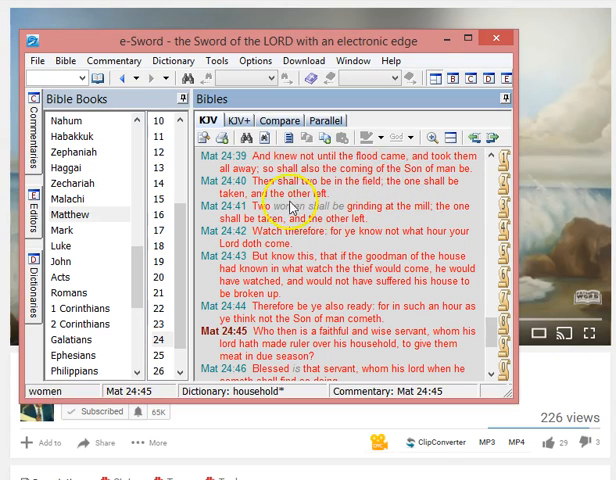
pyautogui.moveTo(436, 218)
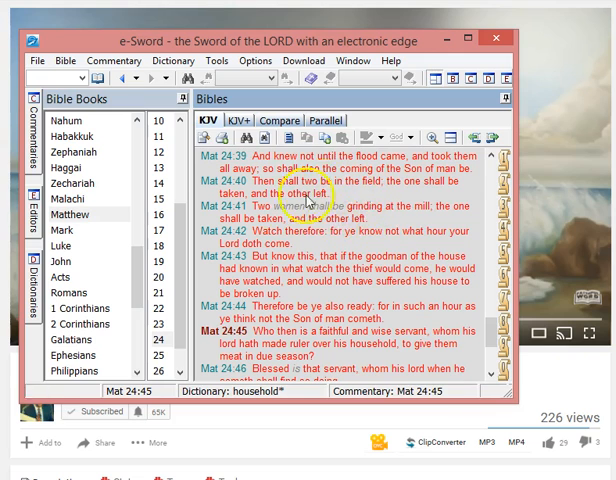
# Close the e-Sword window, revealing the paused sermon video 'The Rapture IS the Second Coming'
pyautogui.click(308, 208)
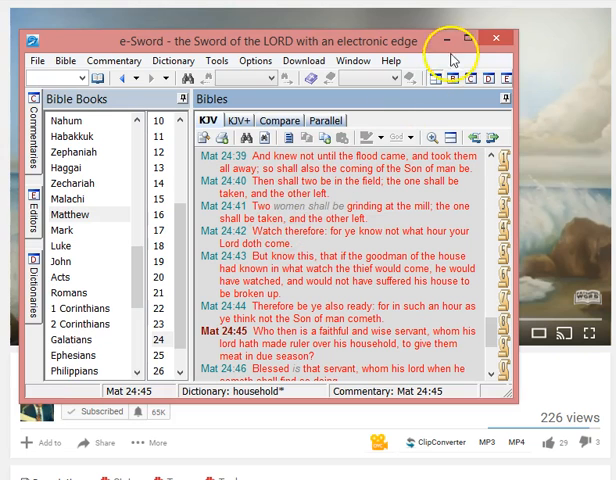
pyautogui.click(456, 36)
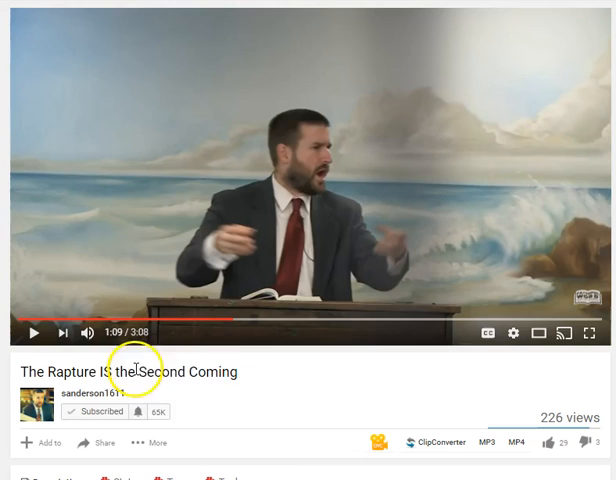
pyautogui.moveTo(136, 378)
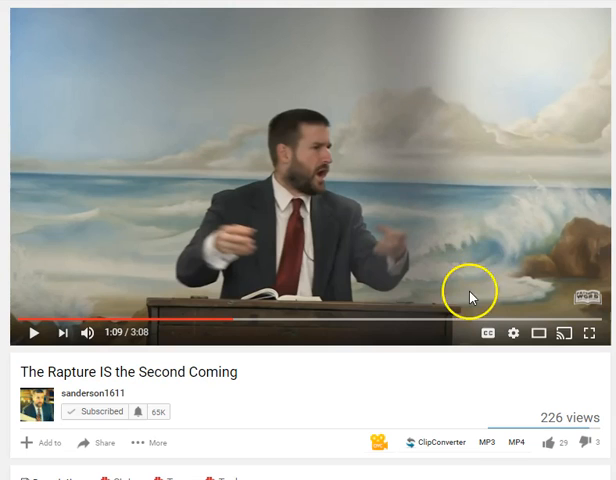
pyautogui.moveTo(218, 370)
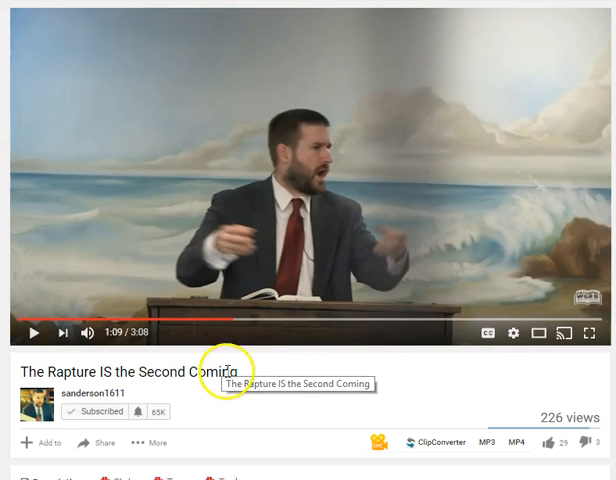
pyautogui.moveTo(36, 368)
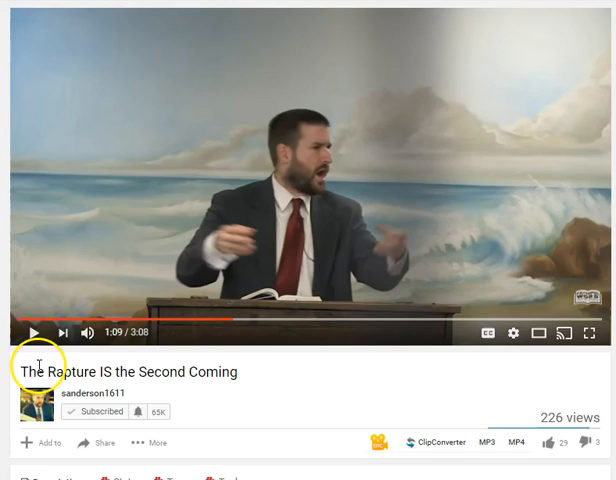